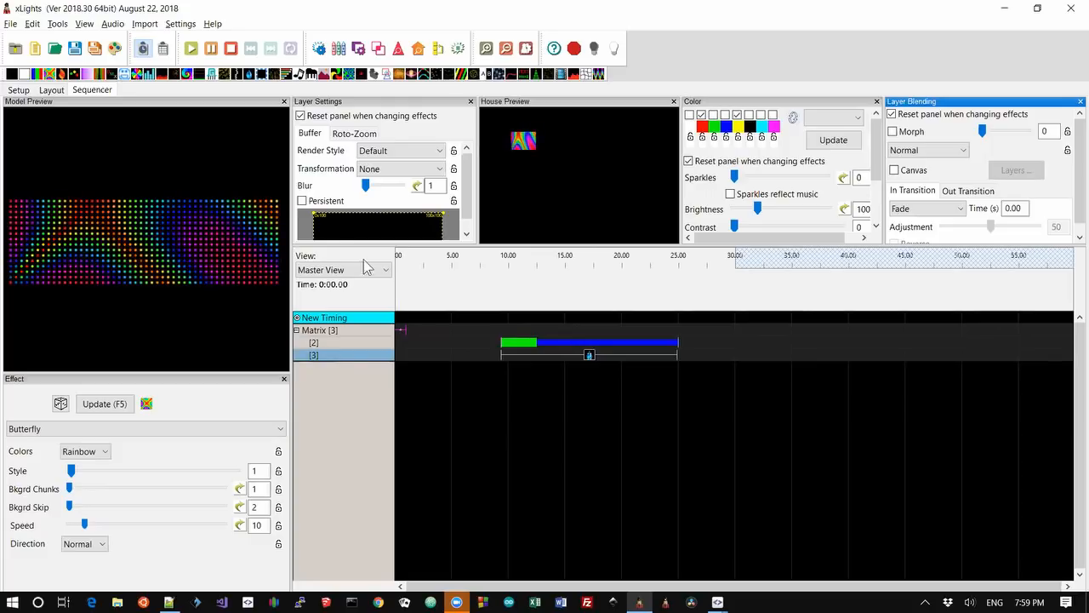
mouse_move(202, 136)
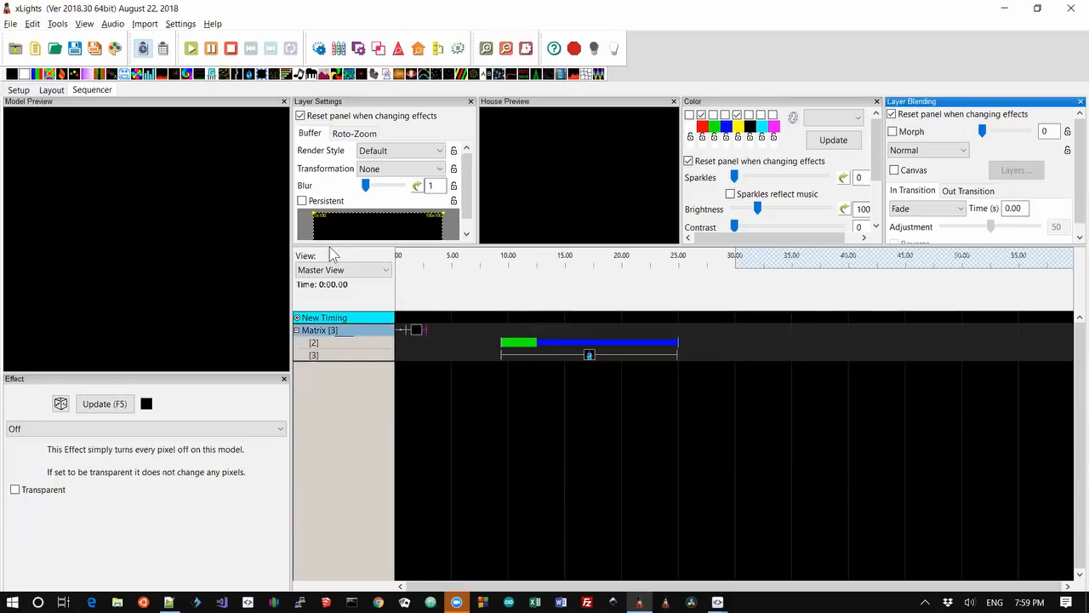
- Enable Persistent rendering and Transparent on the Off effect at the start of the Matrix layer
click(302, 200)
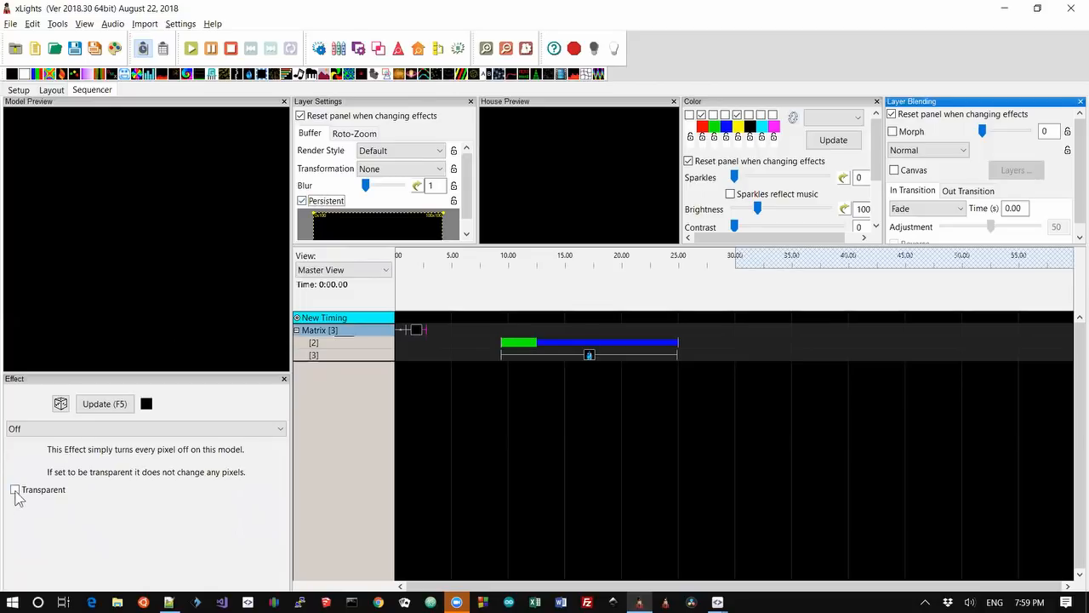
click(14, 489)
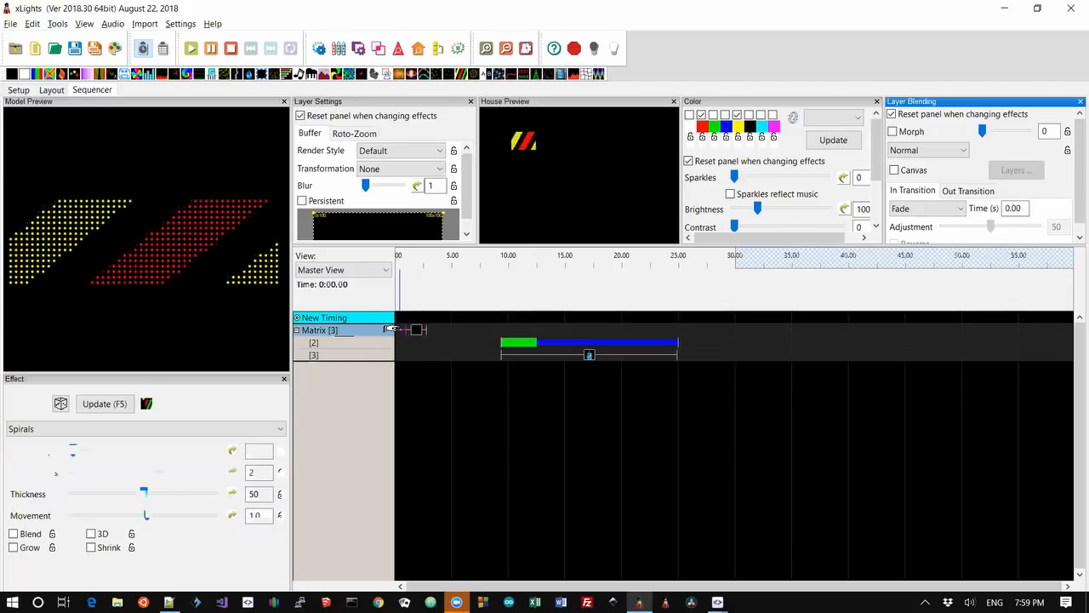
- Select the Off effect on the top Matrix layer to move it near 11 s
click(417, 330)
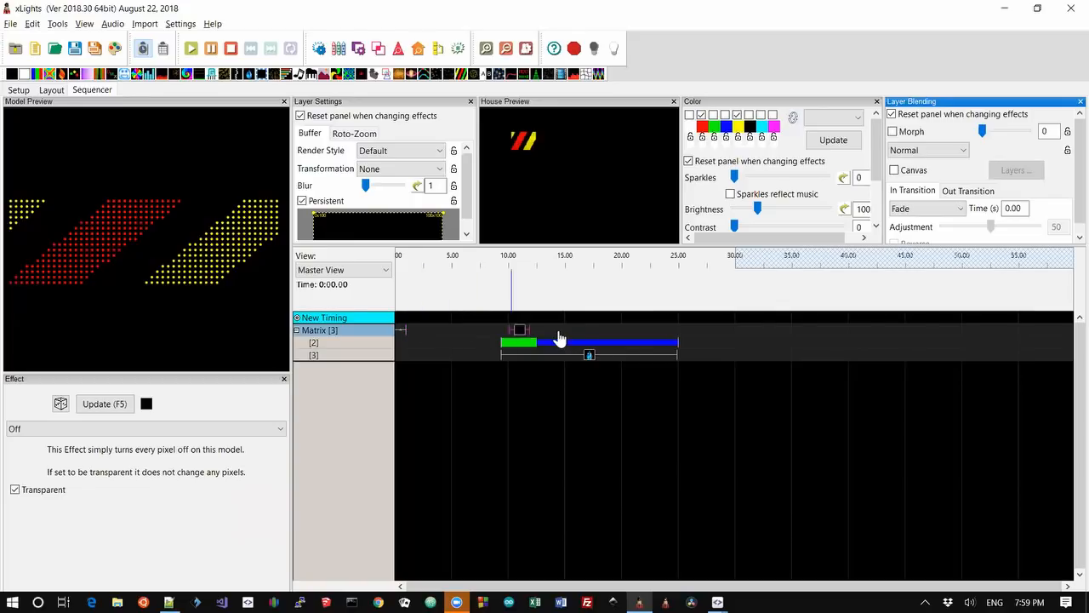
- Select the Off effect above the Morph to move it to about 16–20 s
click(590, 330)
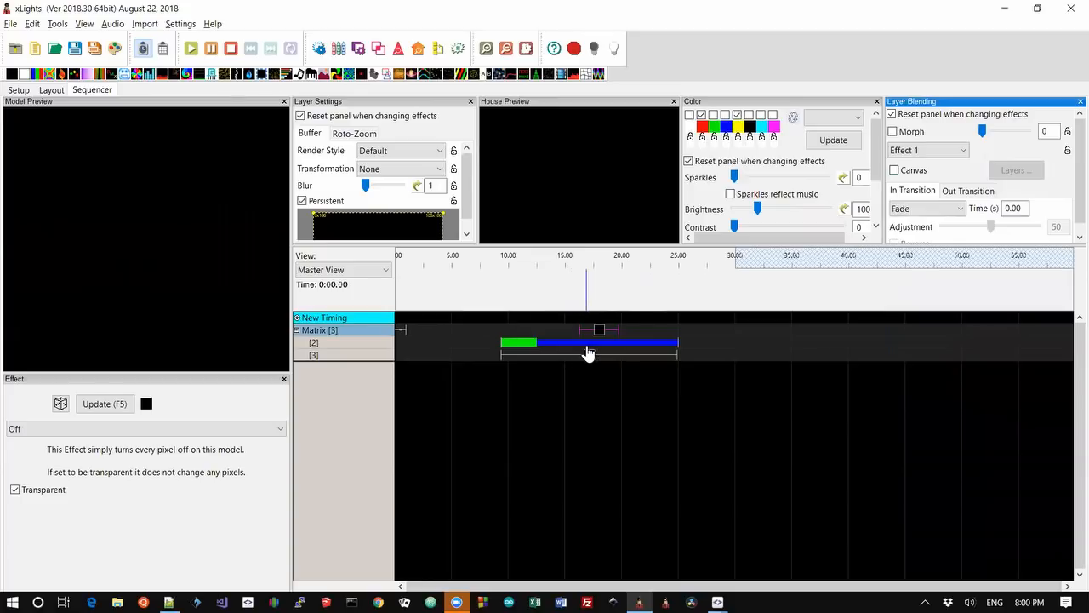
- Alternate selecting the Off effect and the Morph, placing the Off effect at about 11.5–15 s
click(595, 342)
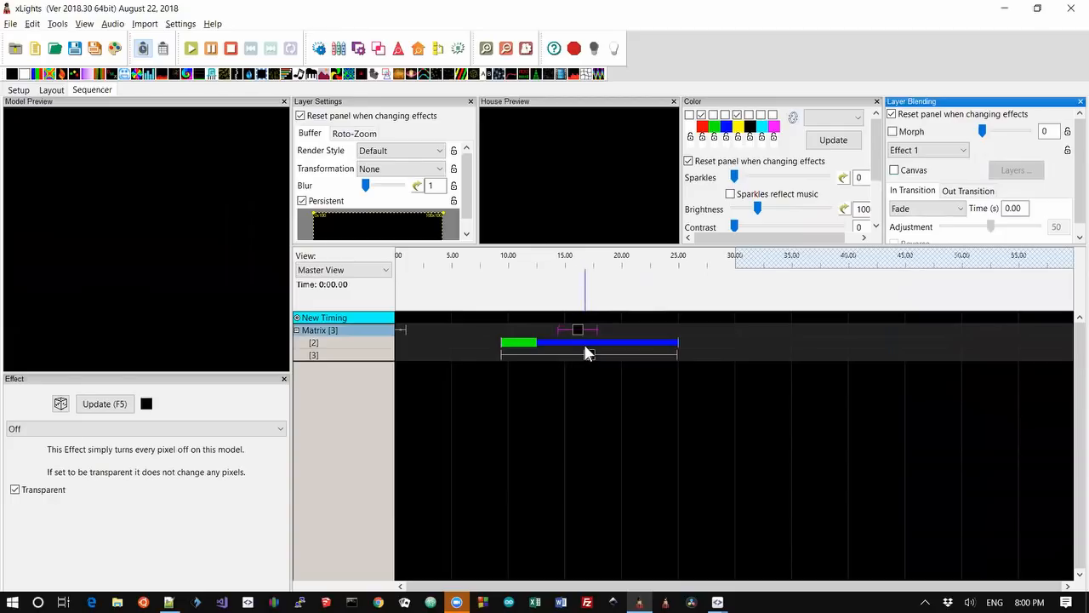
click(596, 342)
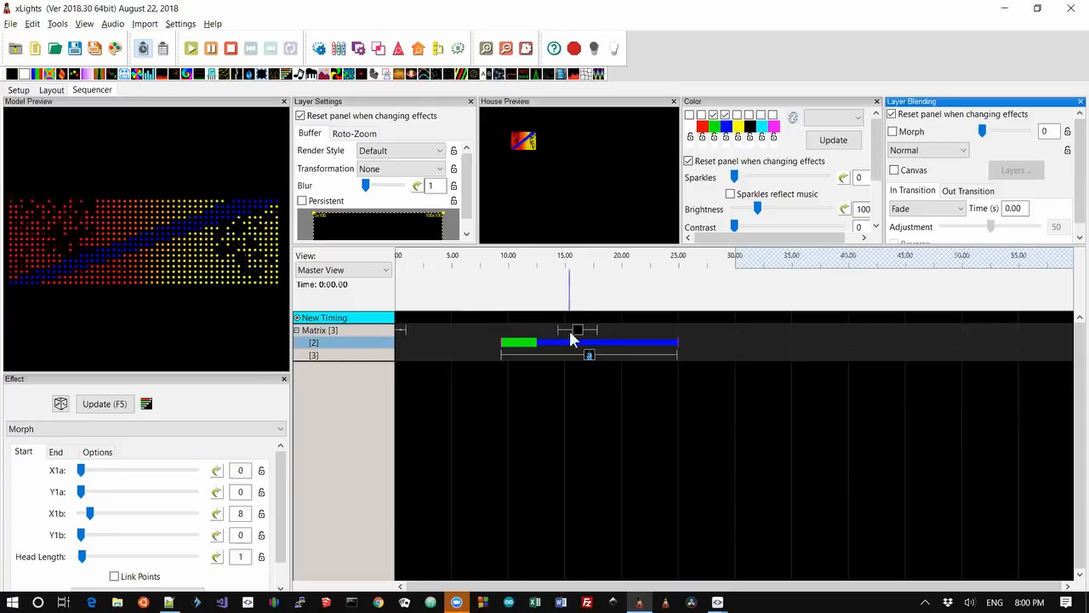
click(546, 330)
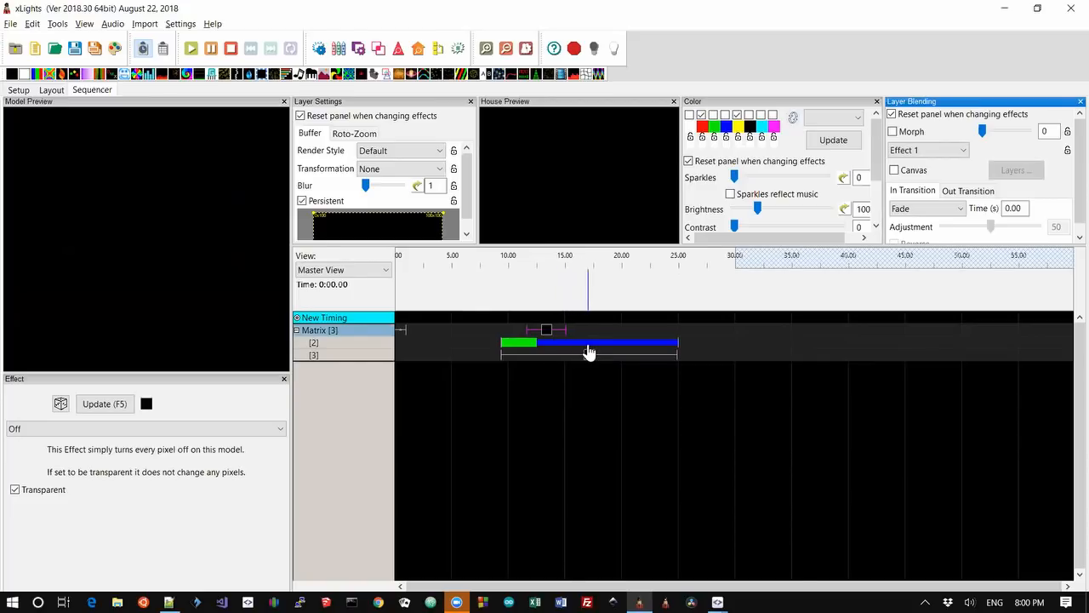
click(588, 355)
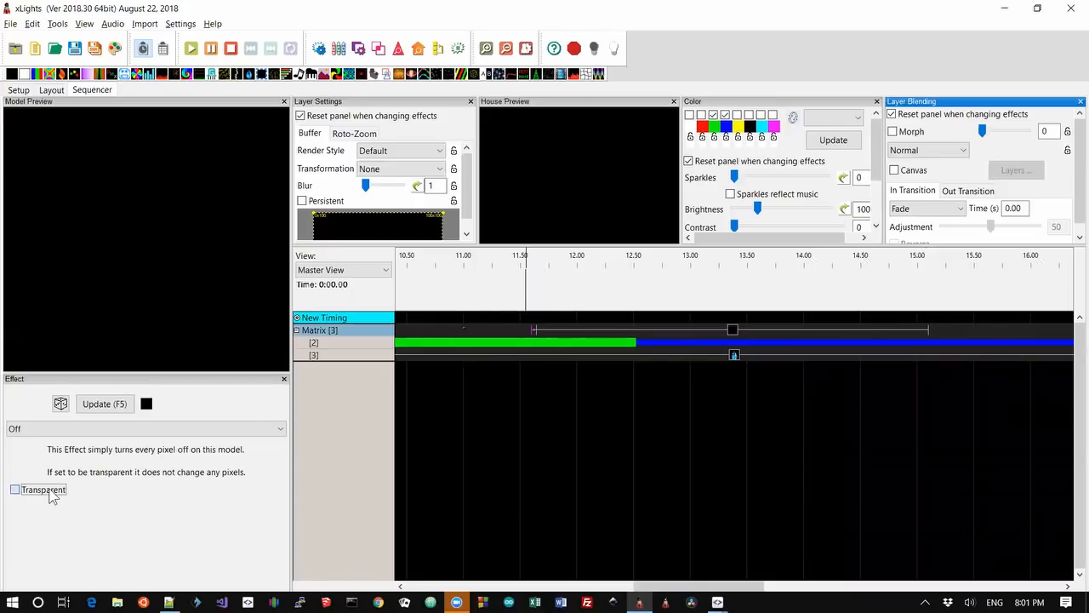
- Re-enable Transparent on the Off effect spanning about 11.6–14.7 s
click(15, 490)
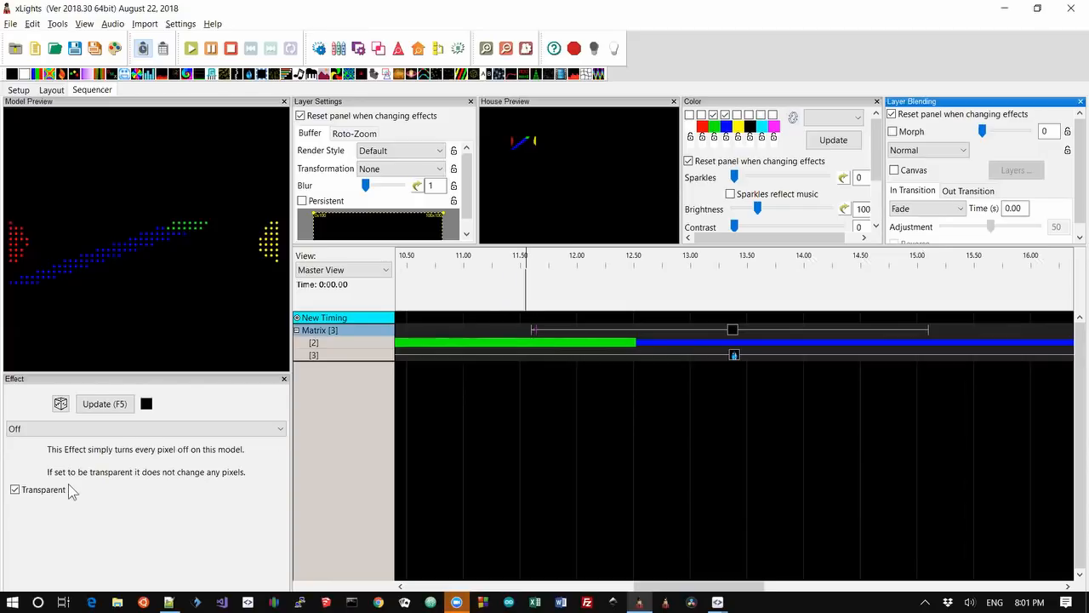
mouse_move(230, 274)
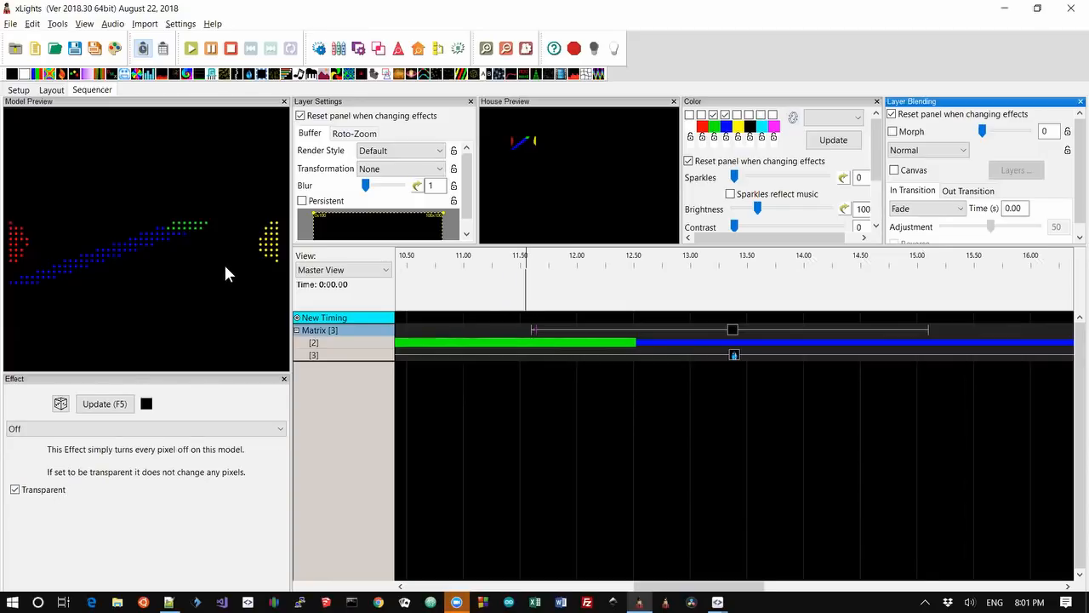
mouse_move(157, 331)
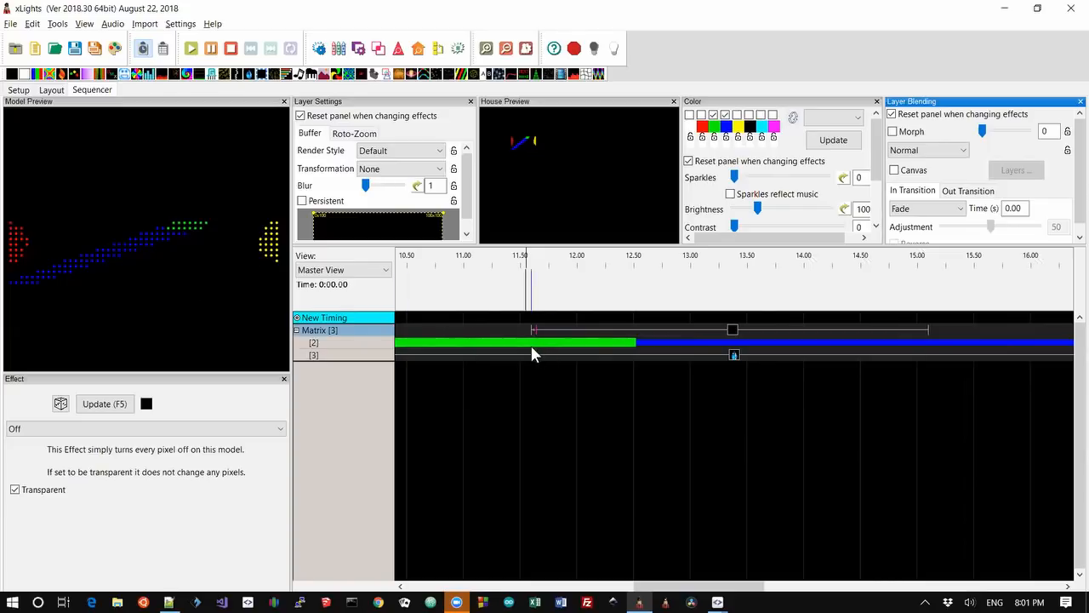
mouse_move(535, 361)
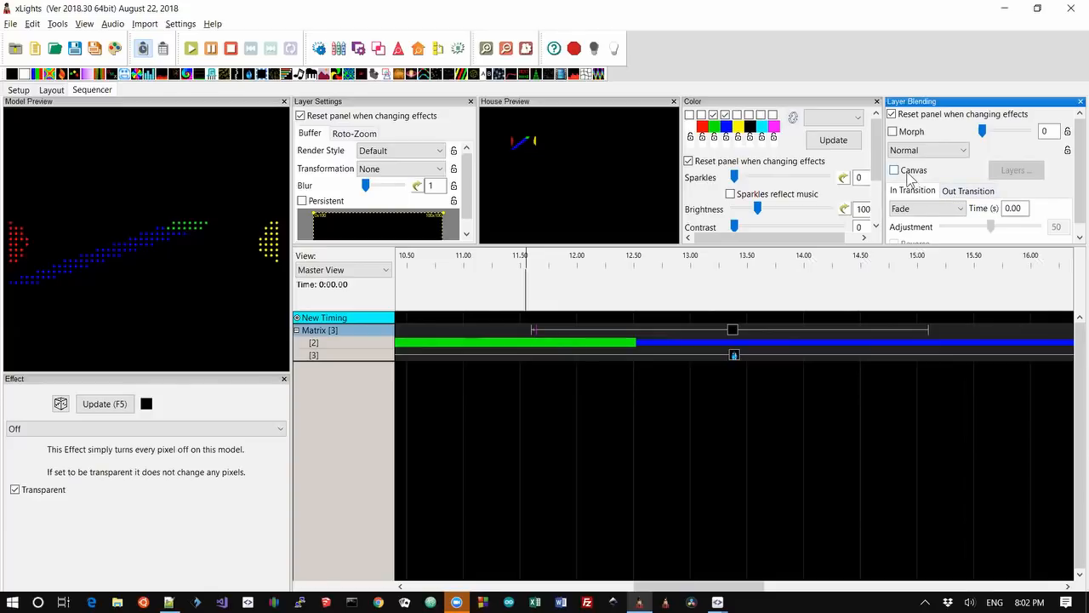
- Tick Canvas in Layer Blending for the top layer's Off effect
click(894, 170)
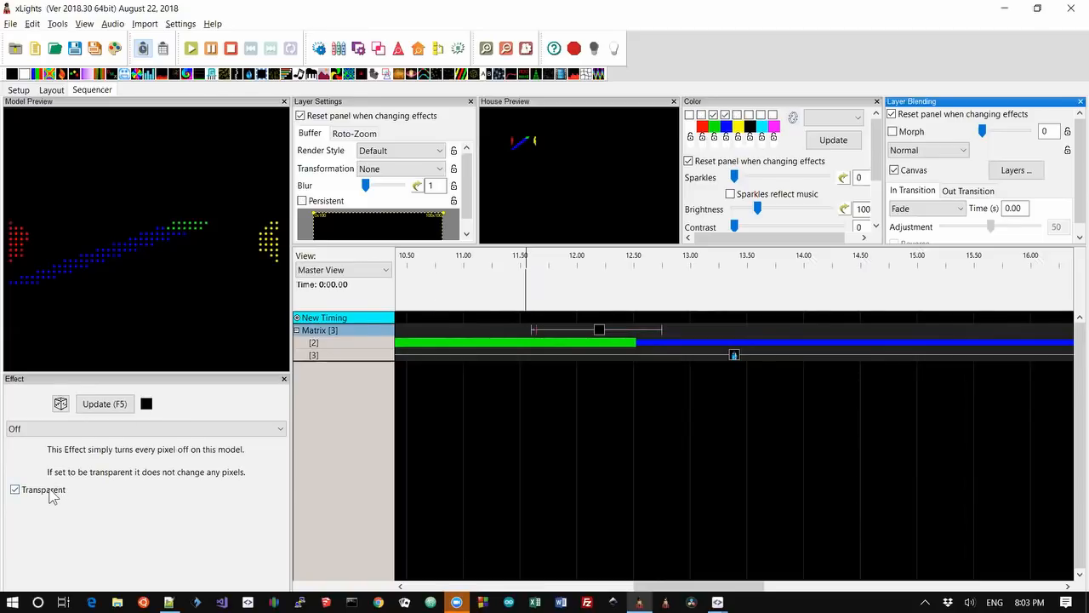
mouse_move(237, 261)
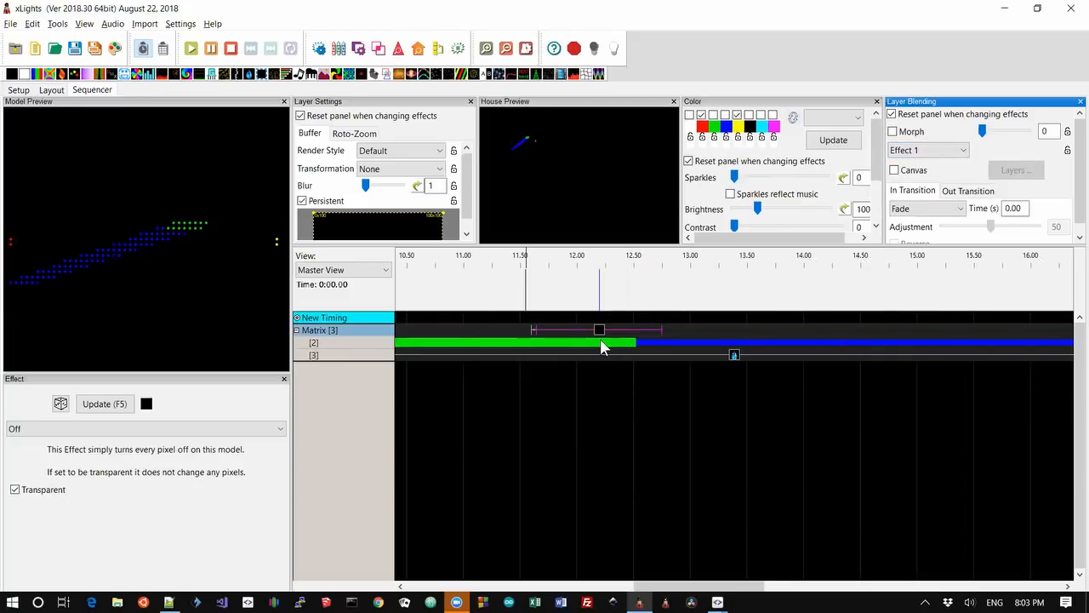
mouse_move(600, 354)
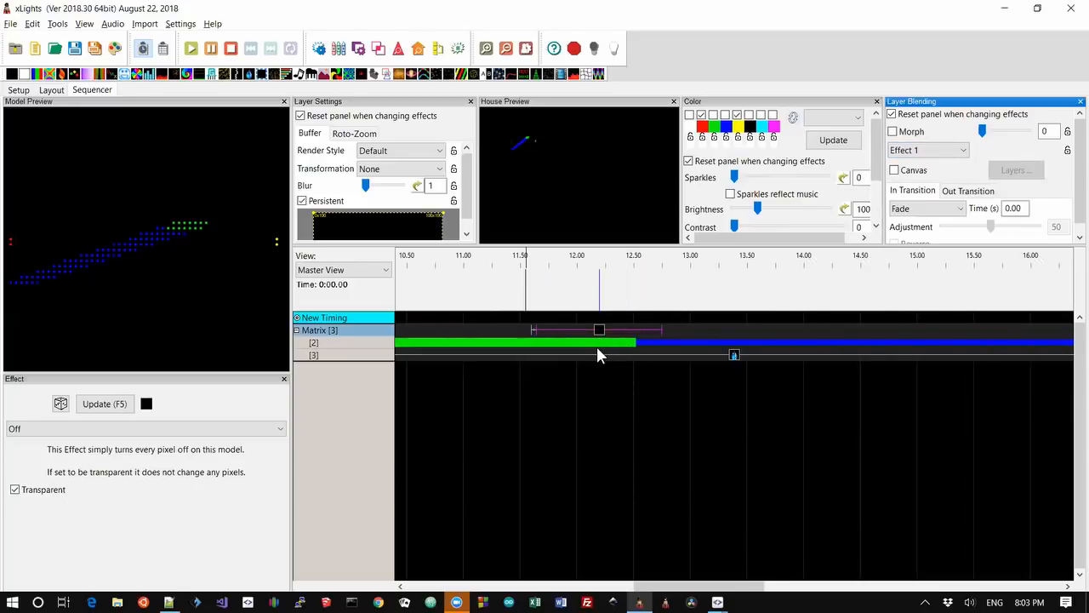